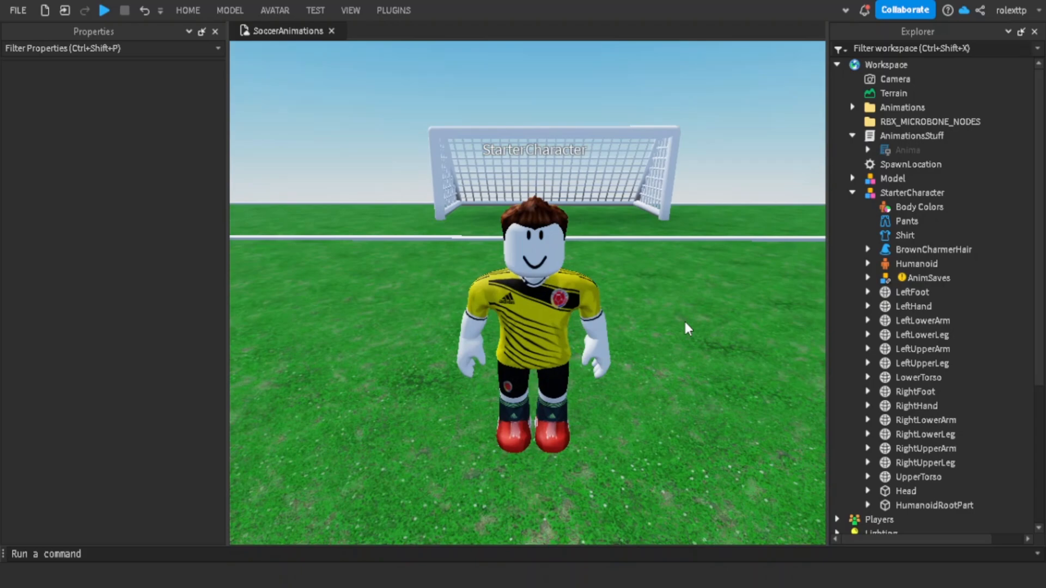
- Select the StarterCharacter rig and bring it into the Animation Editor
left_click(541, 314)
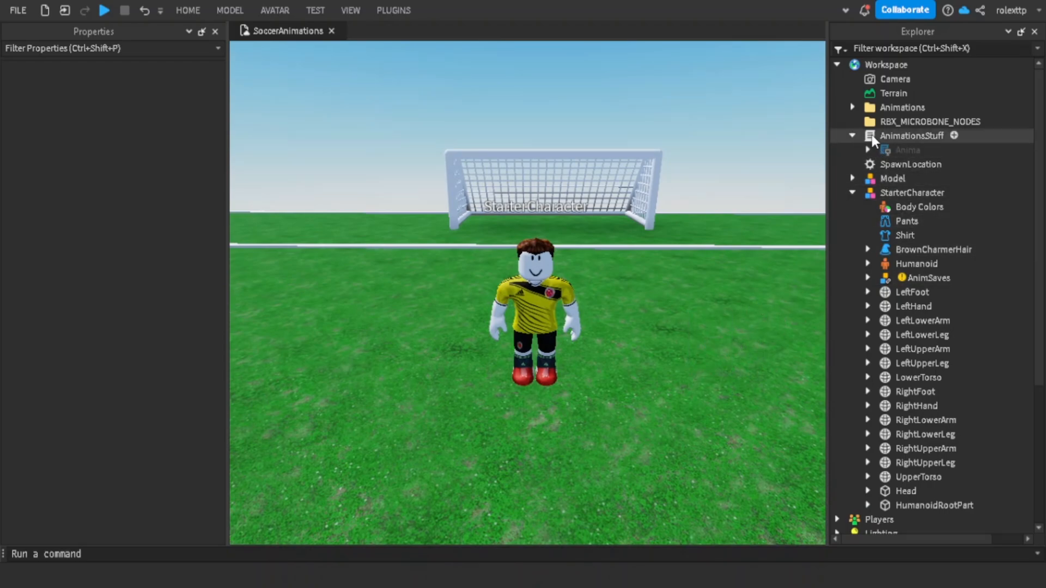
double_click(912, 135)
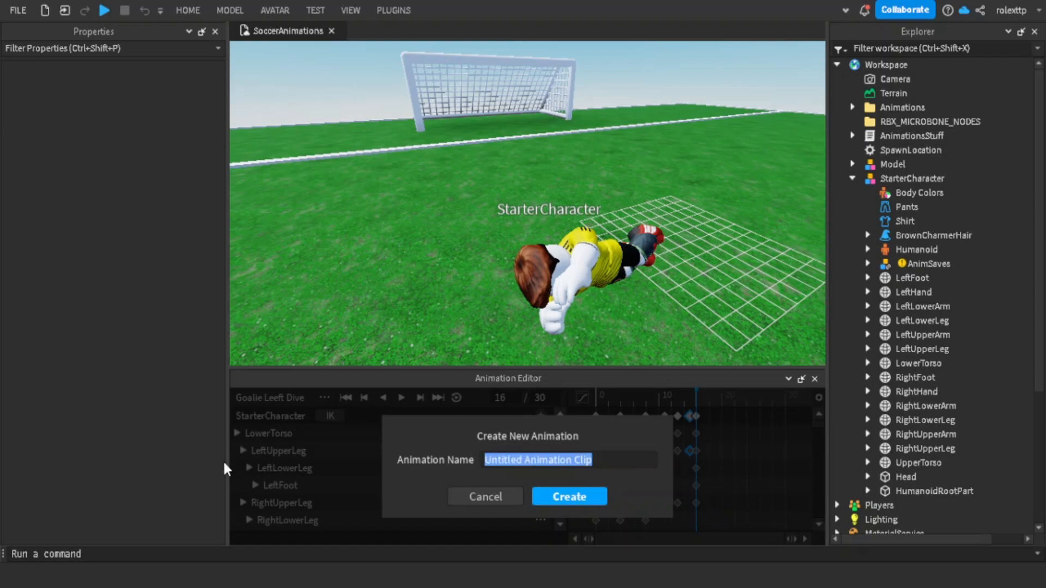
- Create a new animation clip named 'Walk For Tut'
type("Walk For Tut")
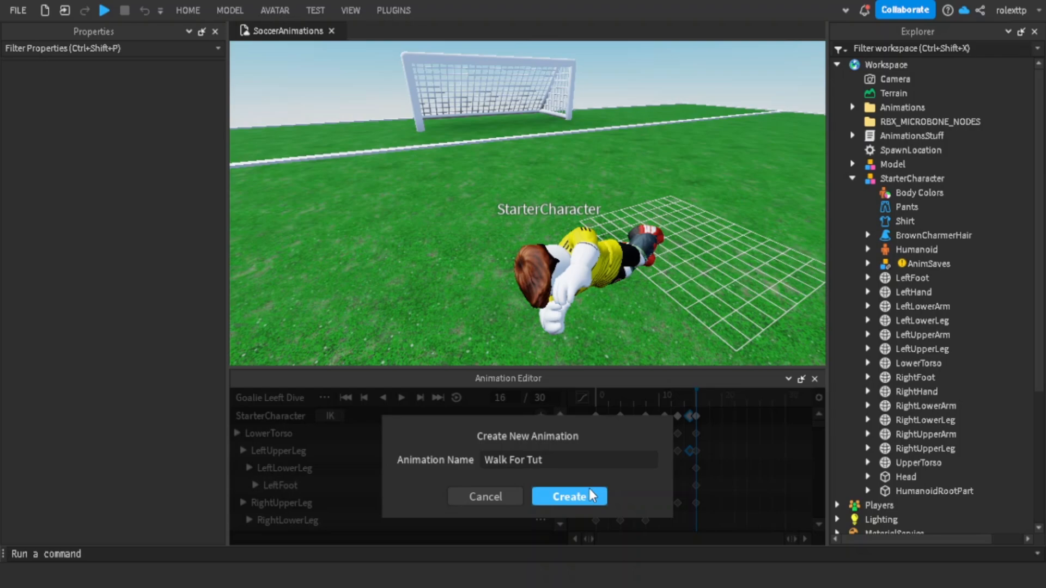
left_click(569, 497)
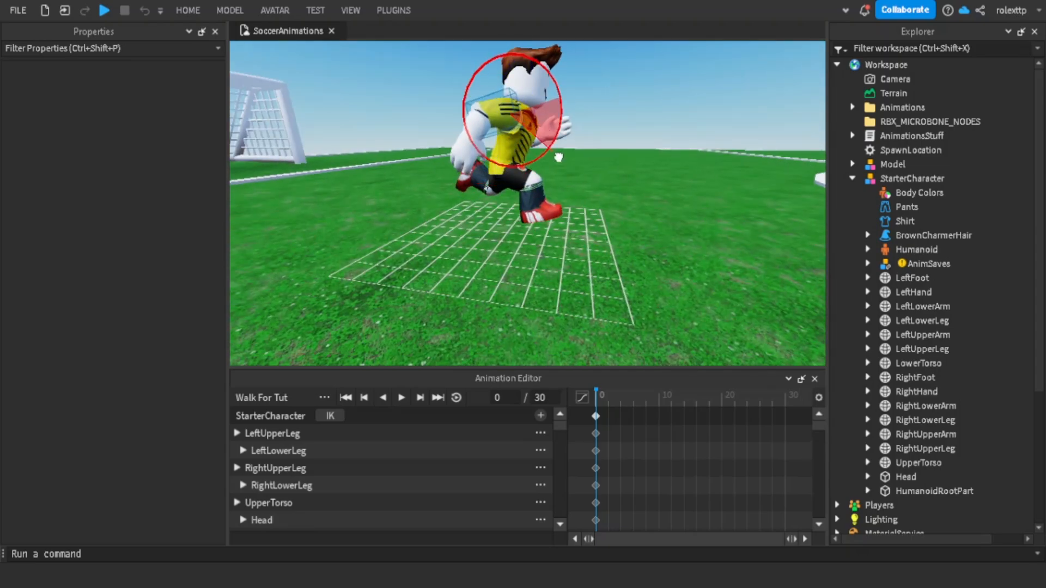
- Rotate a limb into a stride pose for the walk cycle keyframes
left_click(658, 394)
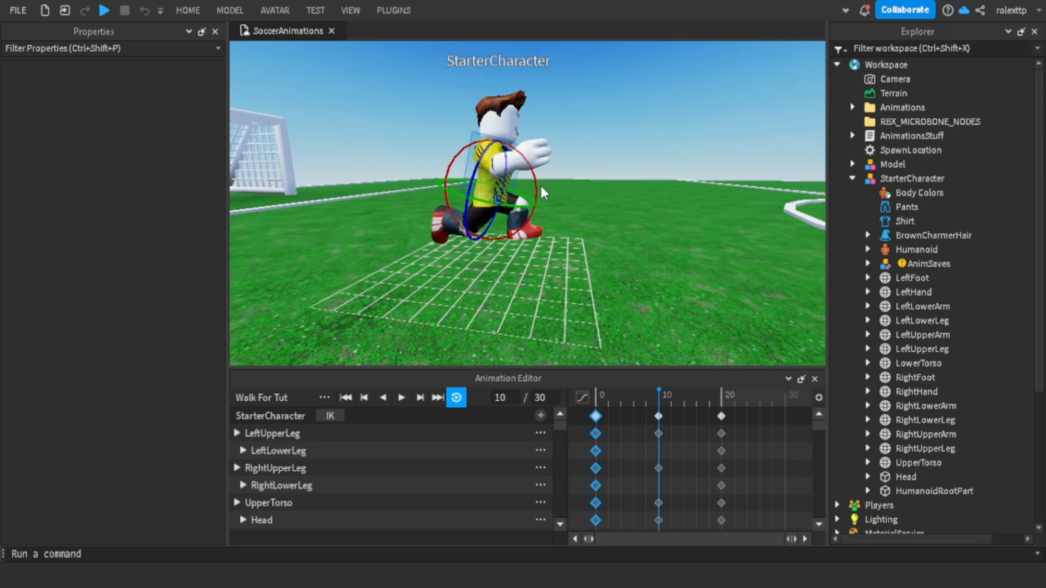
left_click_drag(659, 392, 715, 393)
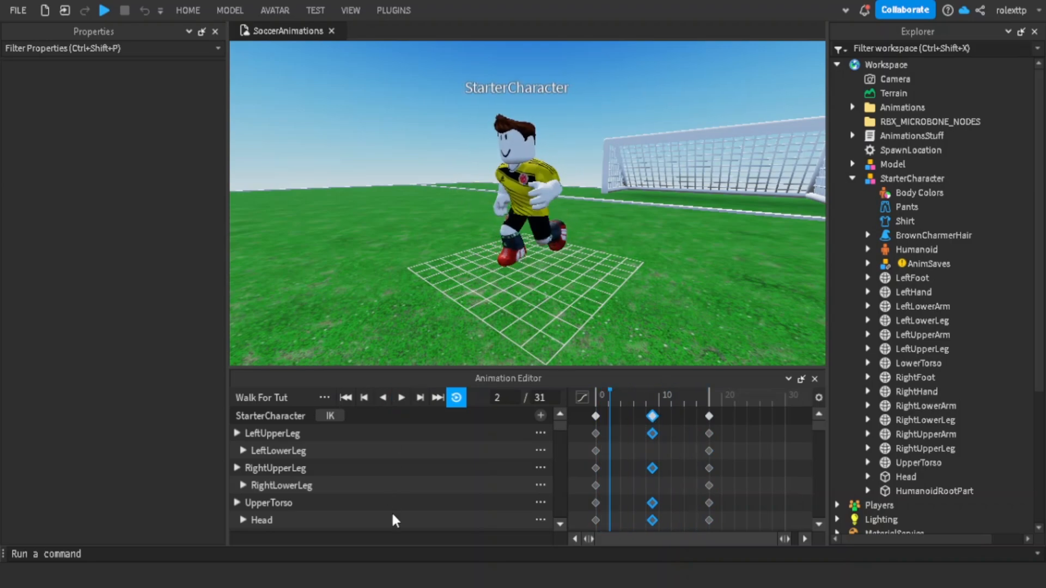
mouse_move(682, 392)
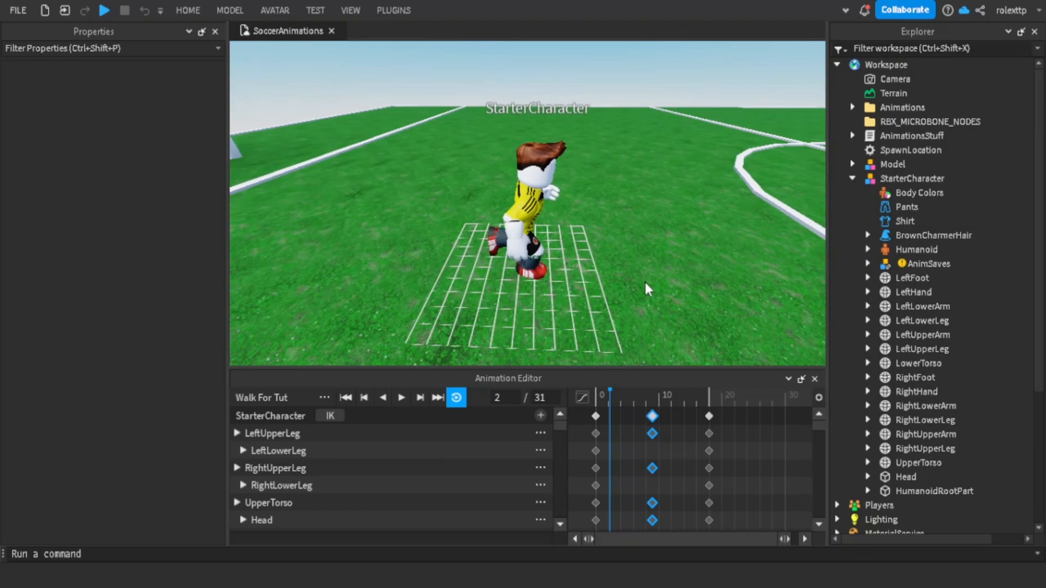
left_click(401, 397)
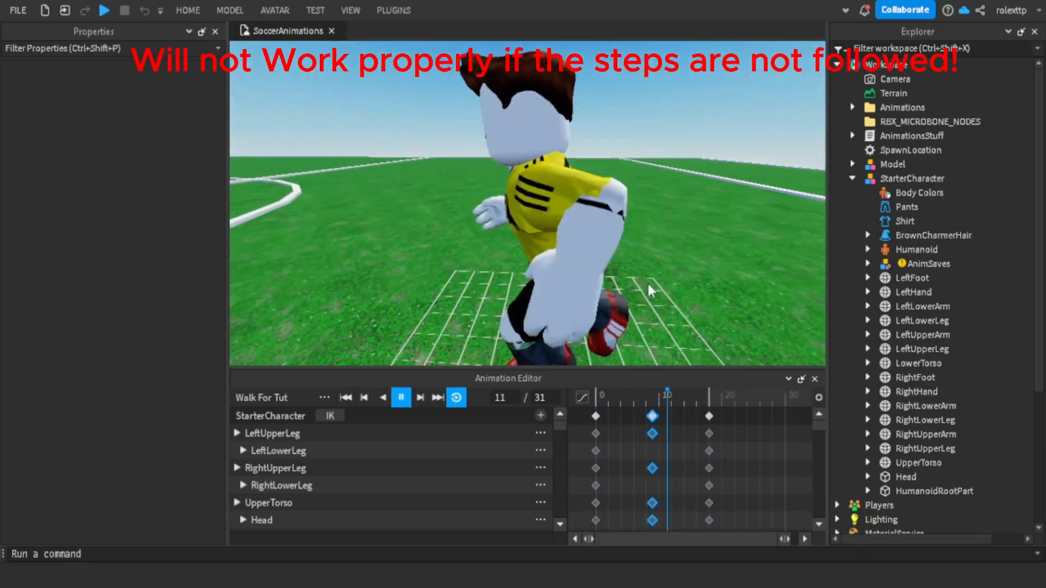
left_click(401, 397)
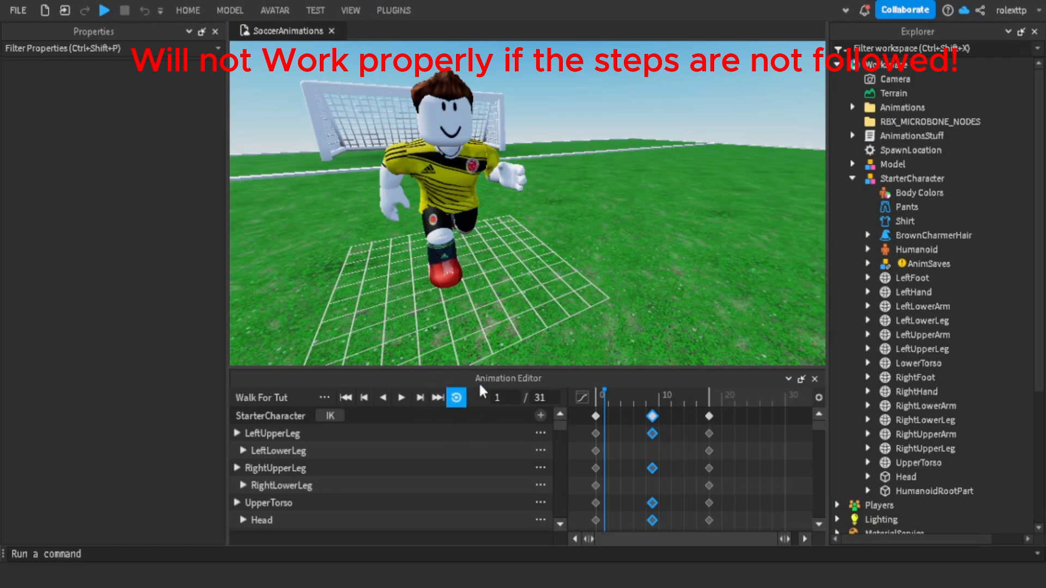
mouse_move(325, 407)
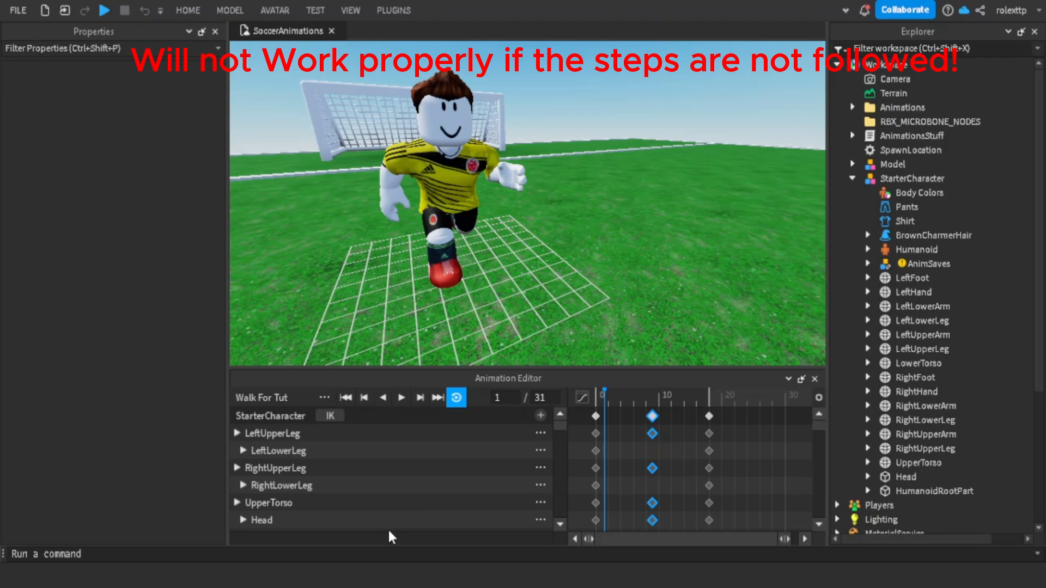
mouse_move(521, 514)
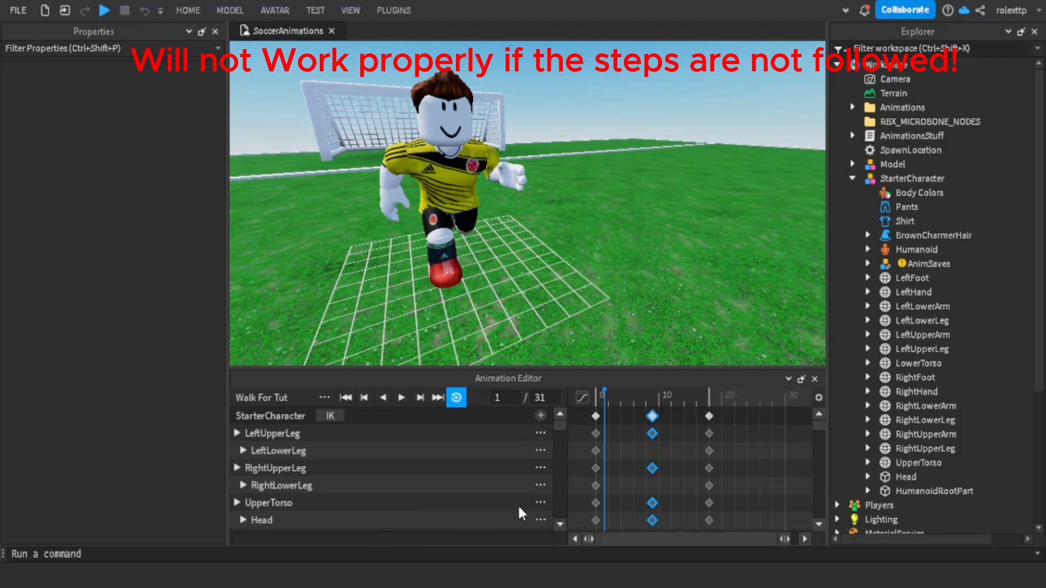
mouse_move(530, 299)
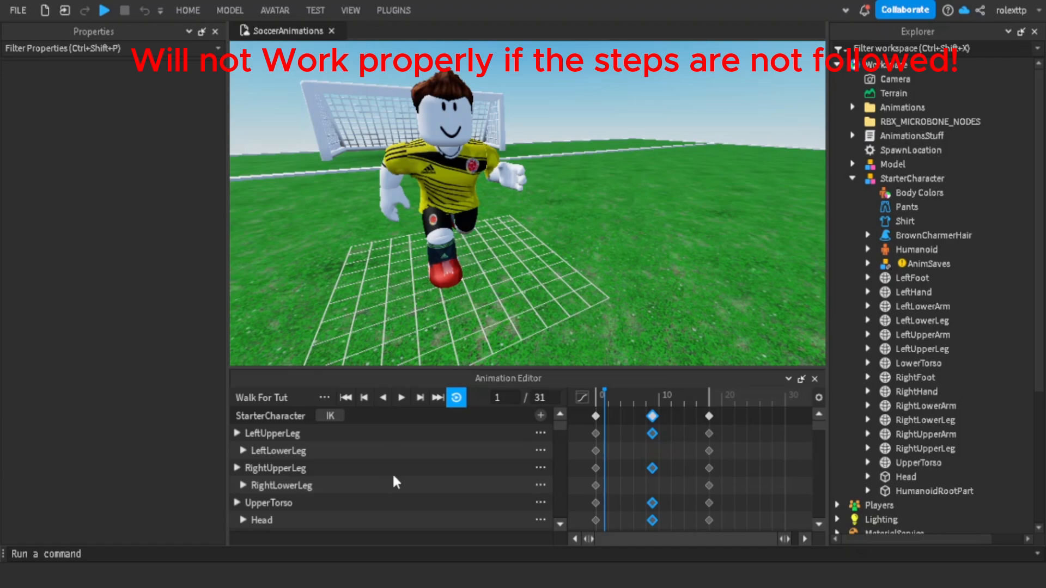
mouse_move(425, 525)
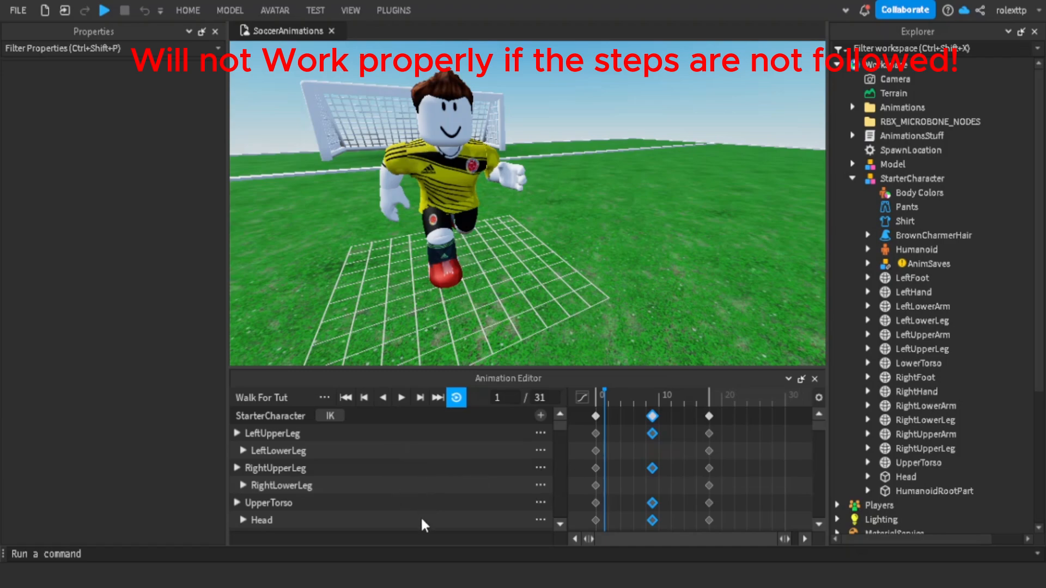
mouse_move(510, 508)
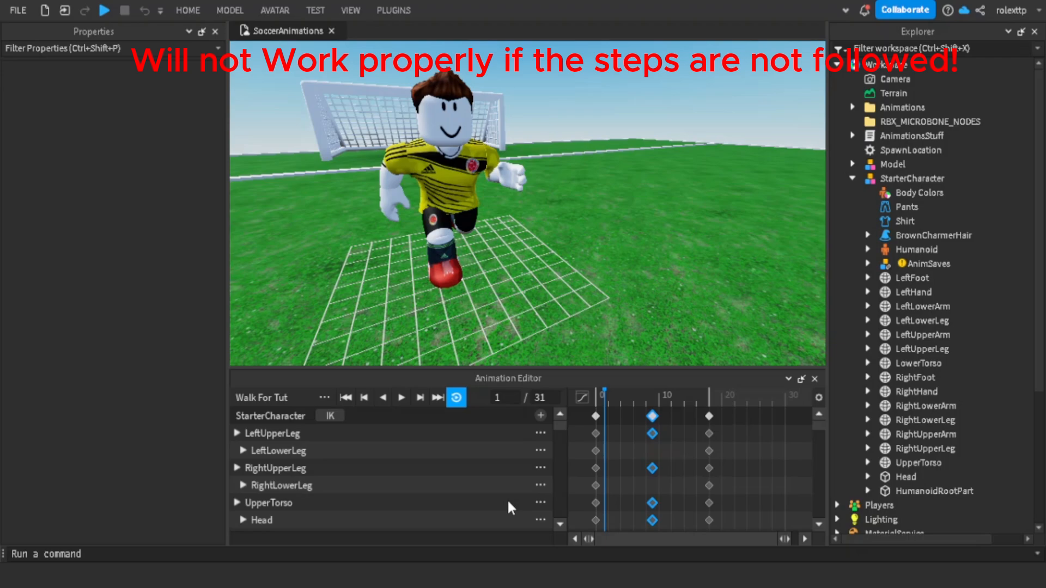
mouse_move(467, 325)
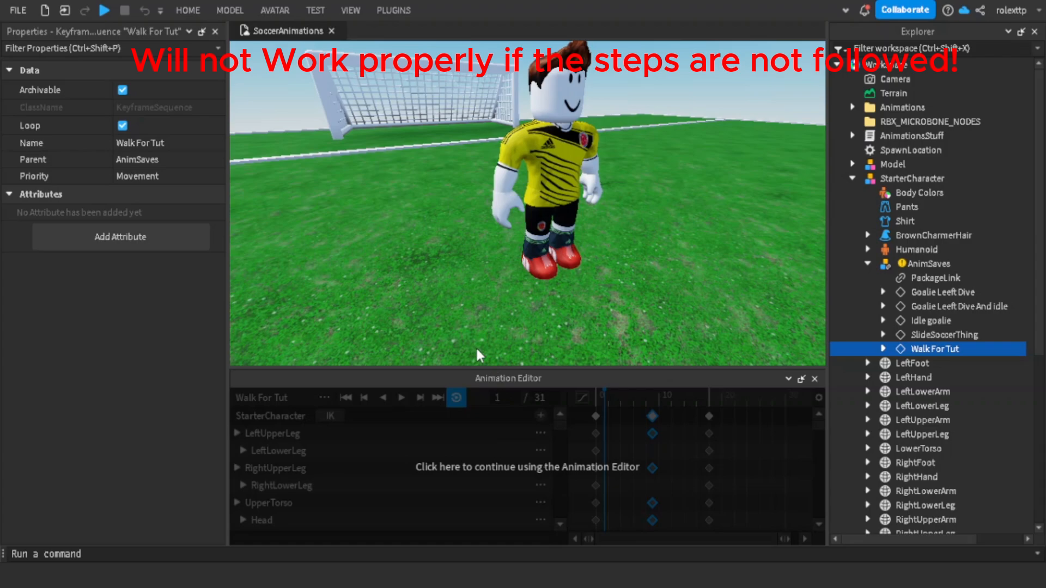
mouse_move(513, 307)
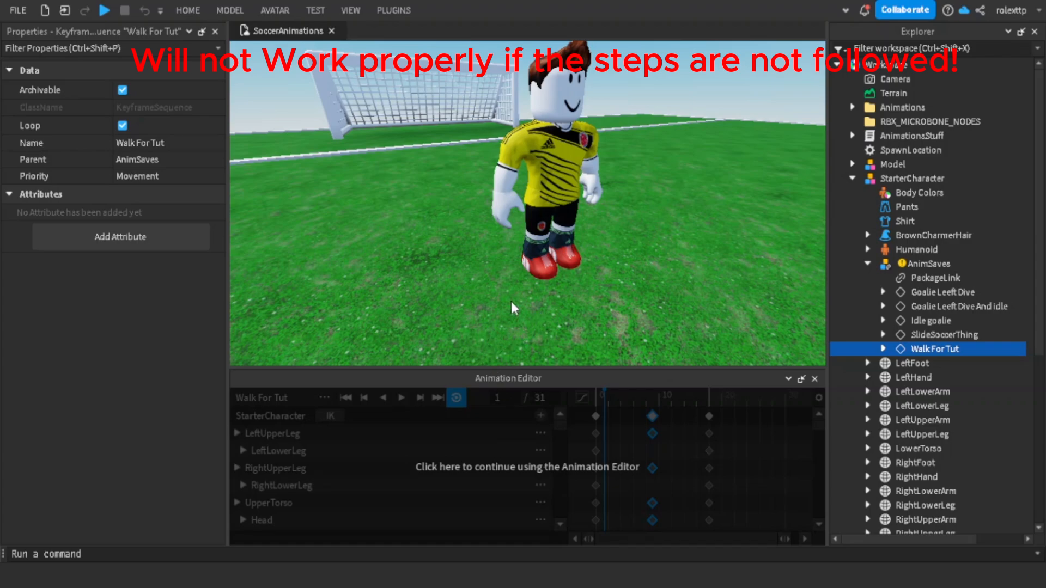
mouse_move(662, 130)
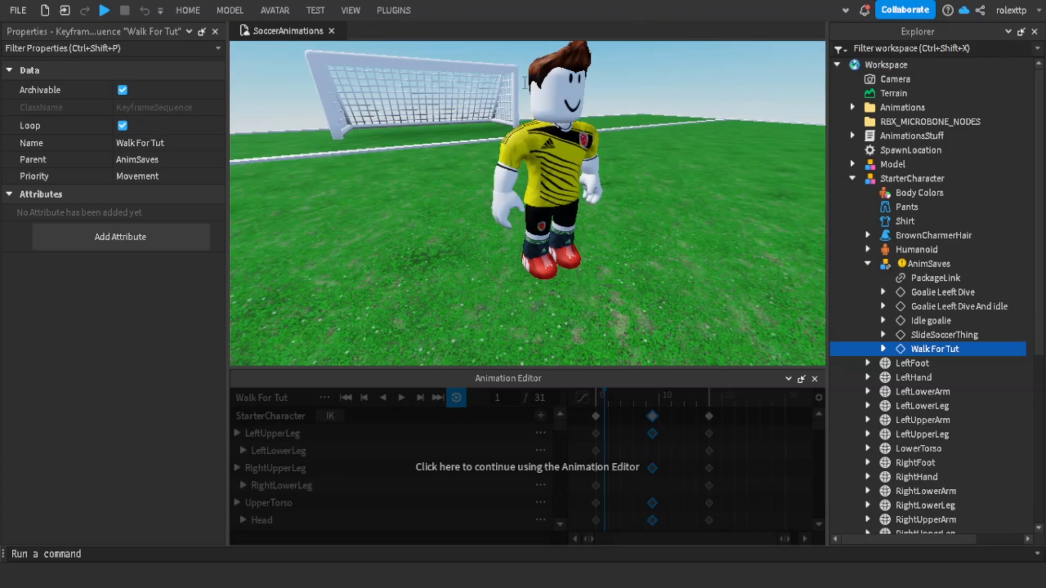
mouse_move(534, 311)
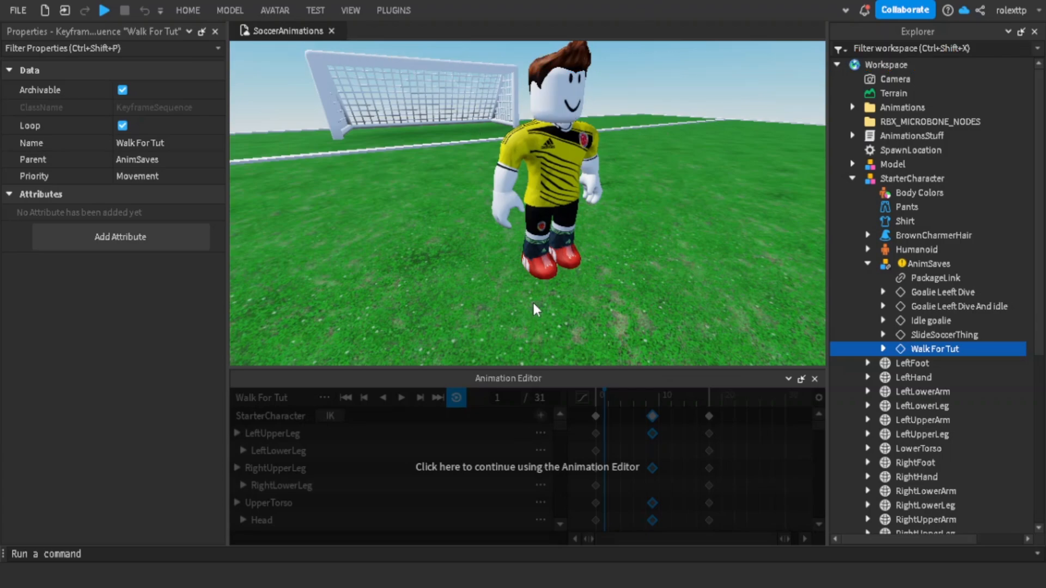
mouse_move(845, 551)
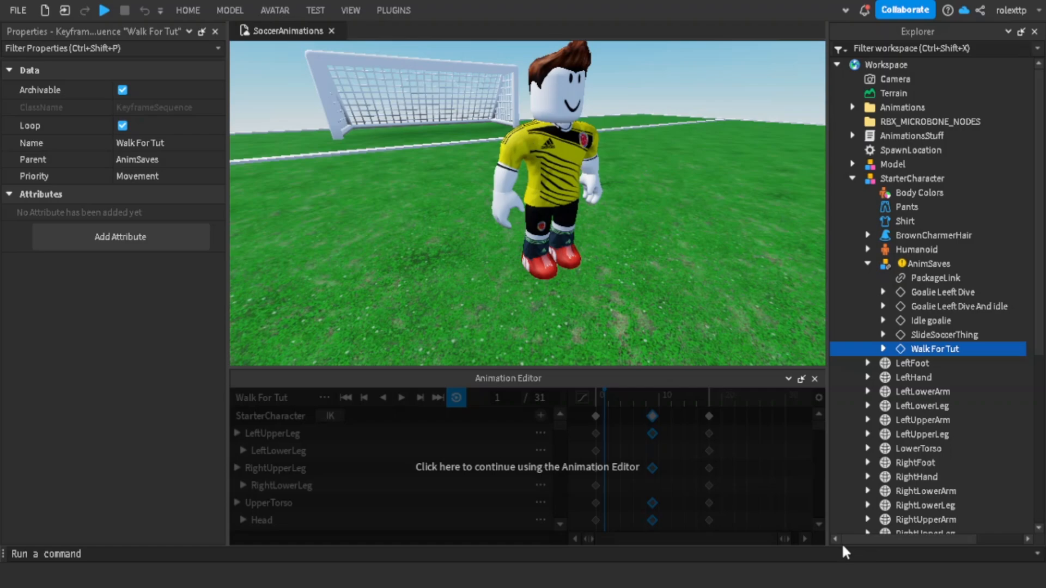
mouse_move(604, 242)
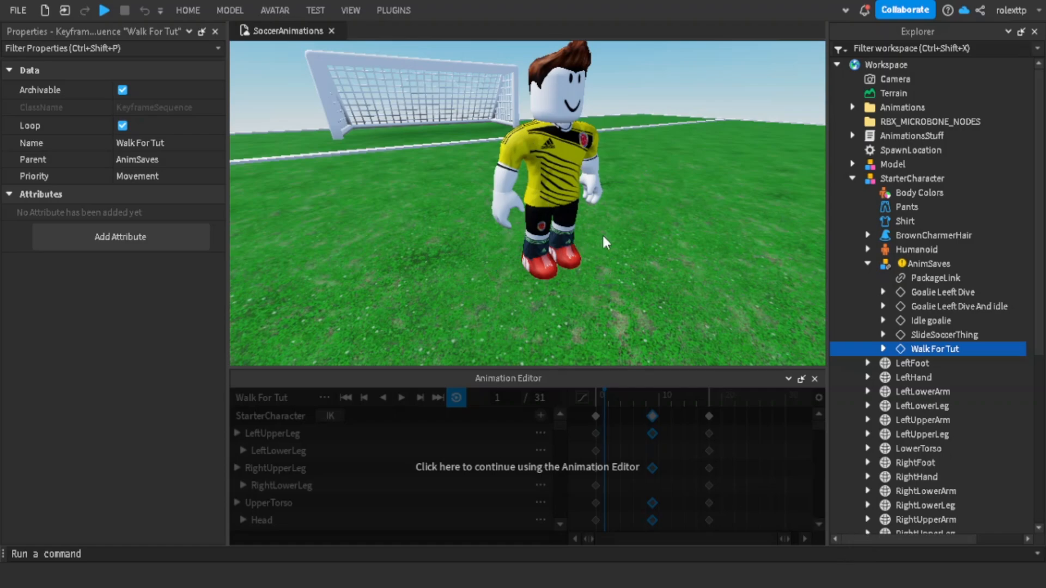
mouse_move(660, 281)
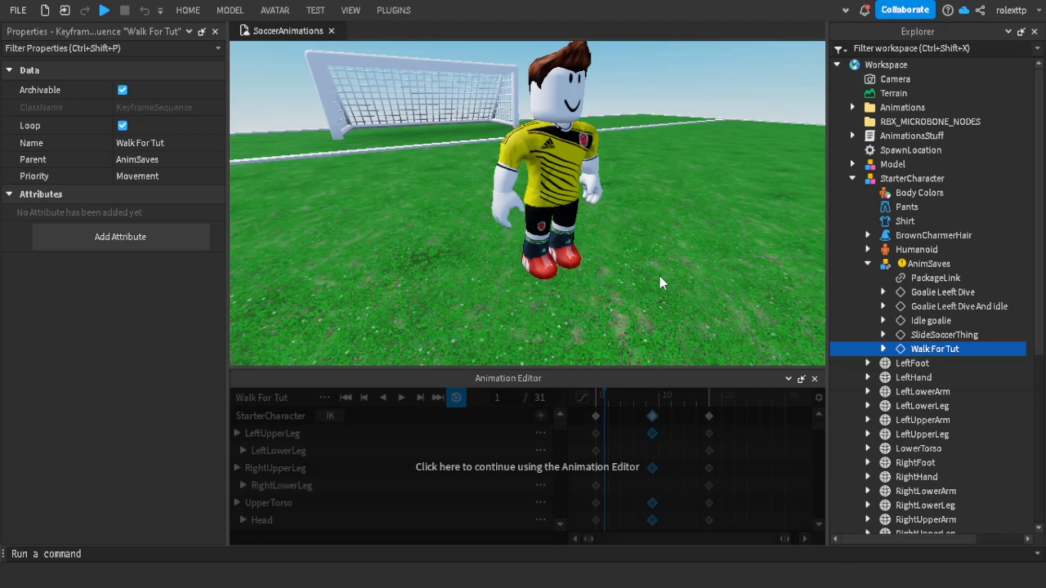
mouse_move(566, 252)
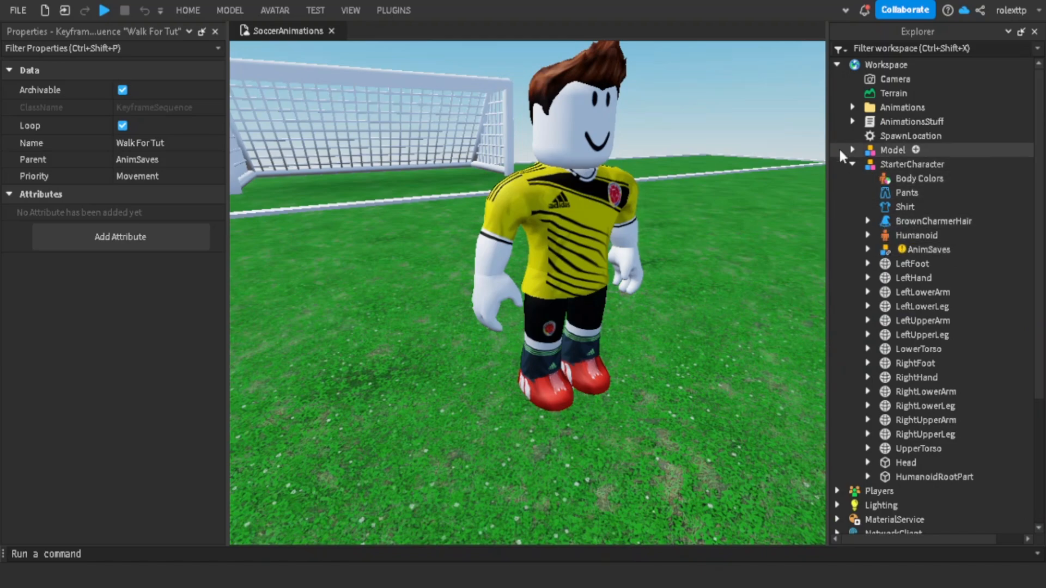
- Expand AnimationsStuff > Anima > run and paste the new ID into RunAnim's AnimationId
left_click(912, 121)
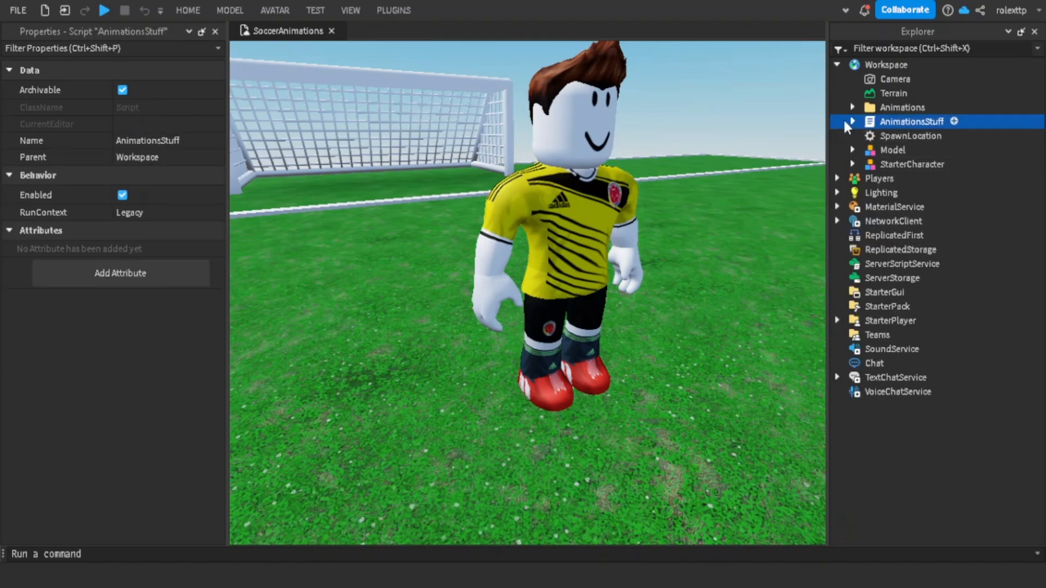
left_click(852, 121)
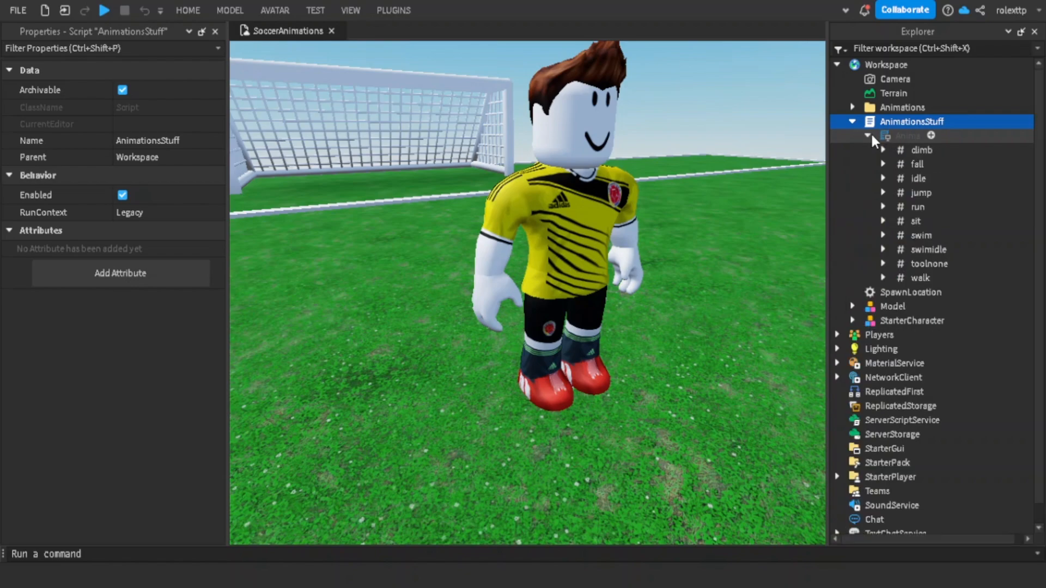
mouse_move(890, 212)
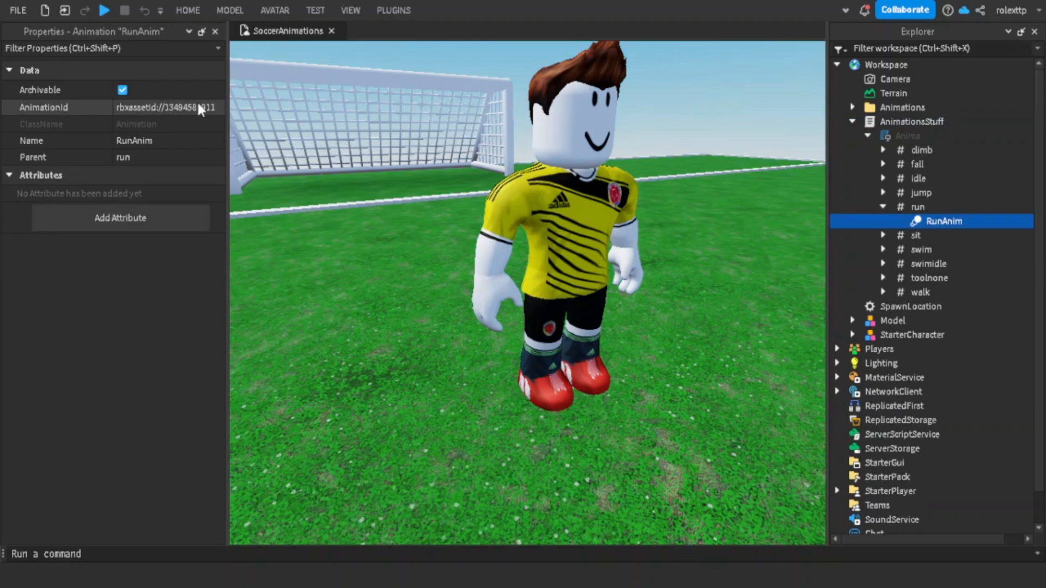
left_click(166, 107)
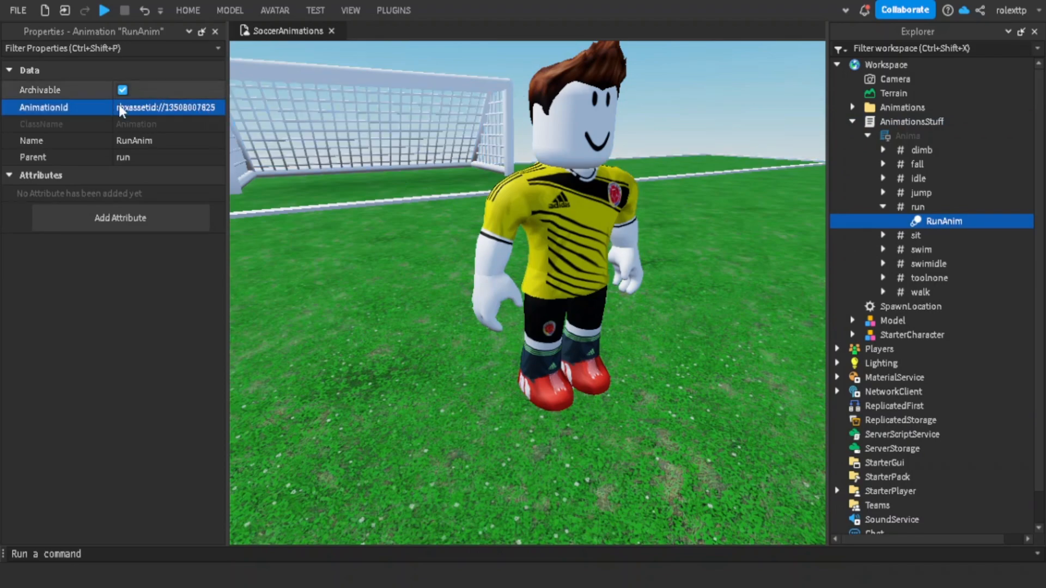
left_click(884, 136)
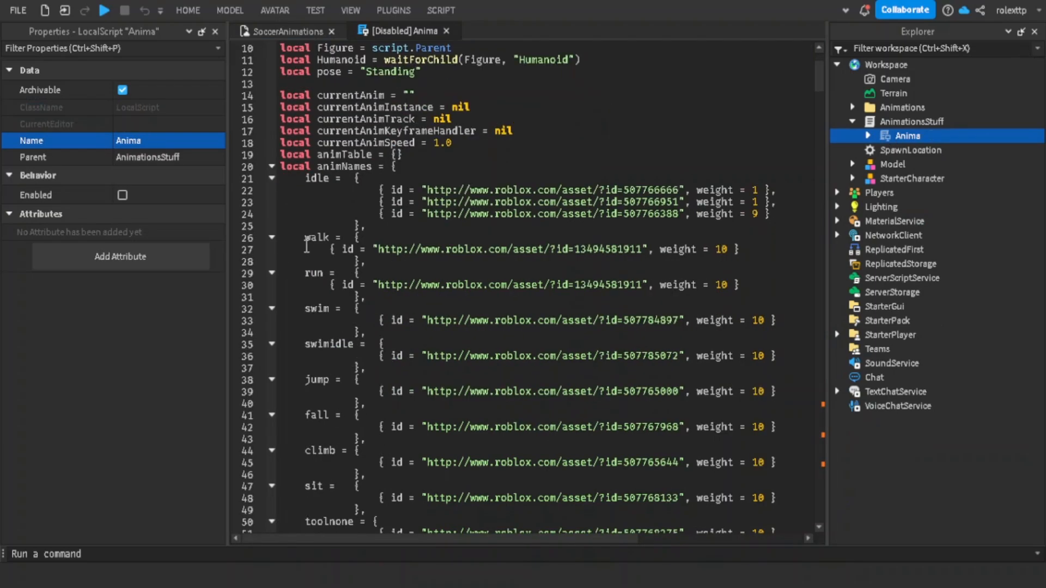
double_click(605, 284)
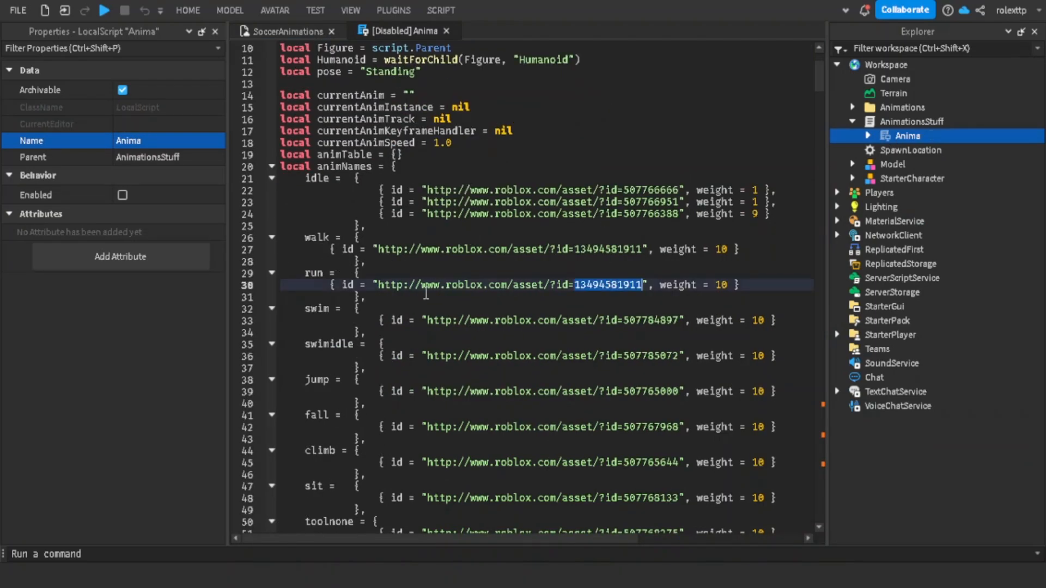
type("13508007625")
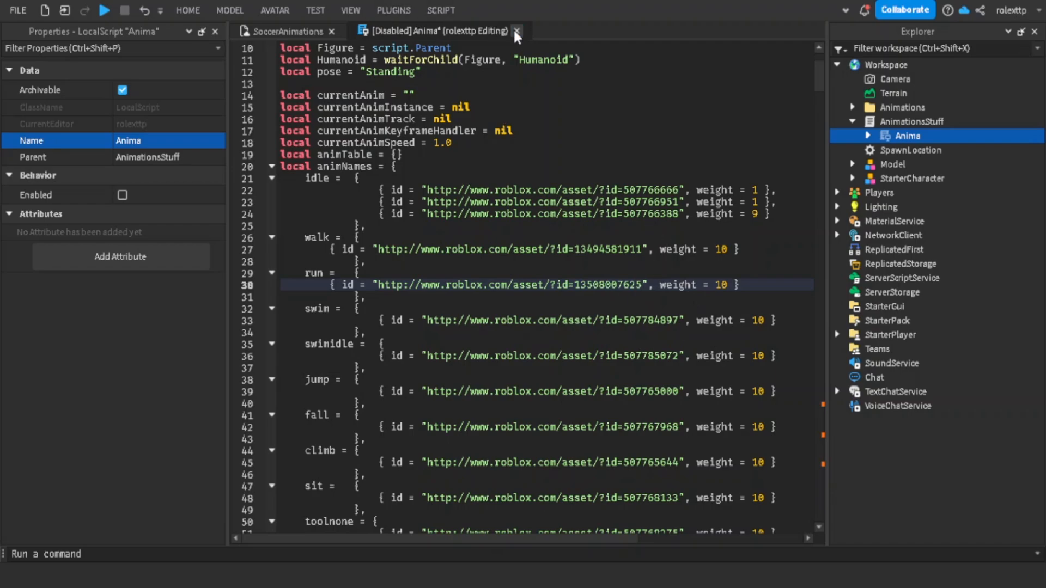
left_click(516, 31)
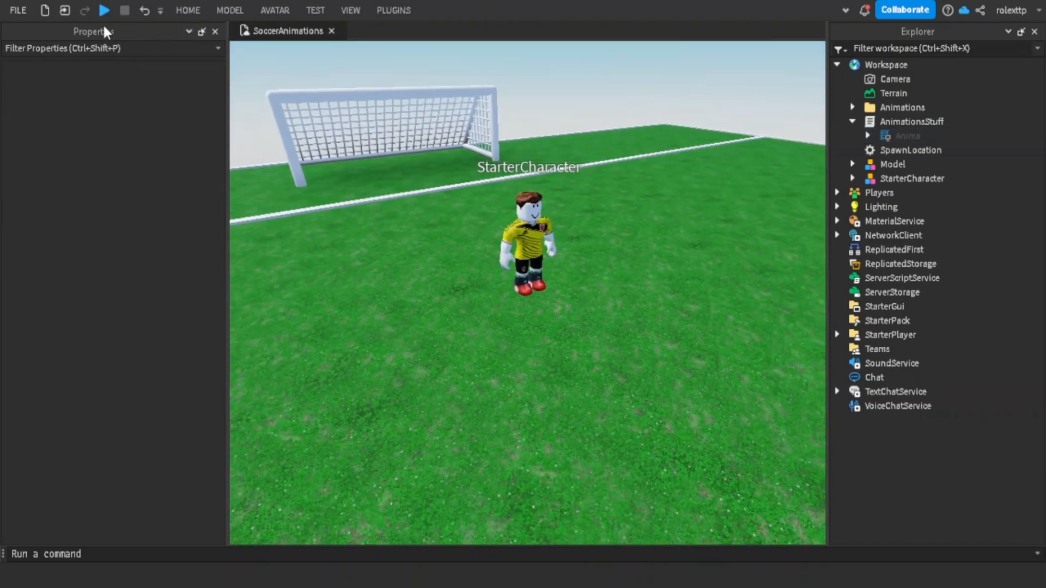
- Launch a playtest of the SoccerAnimations place with Play
left_click(105, 9)
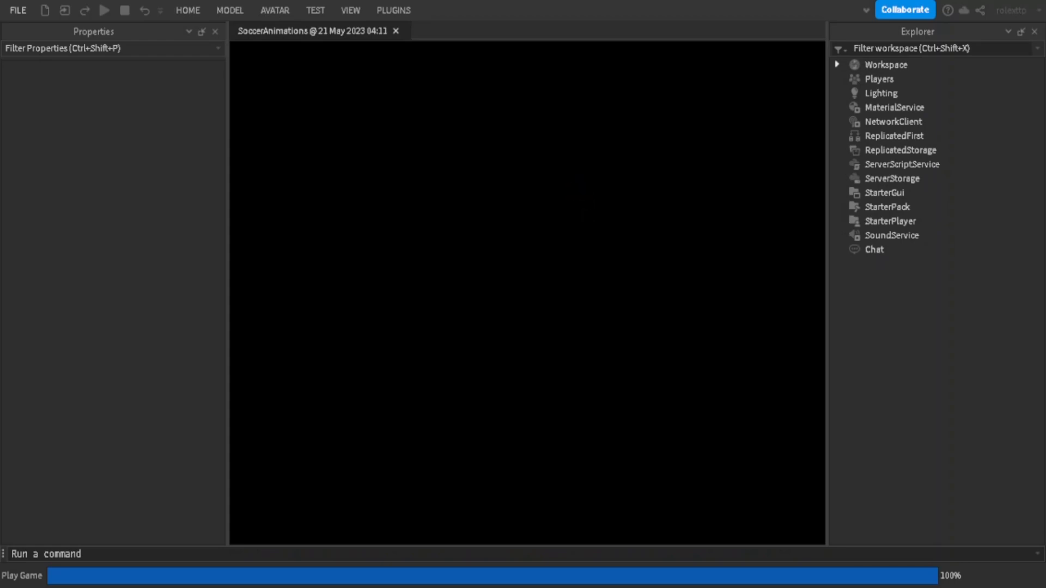
left_click(105, 10)
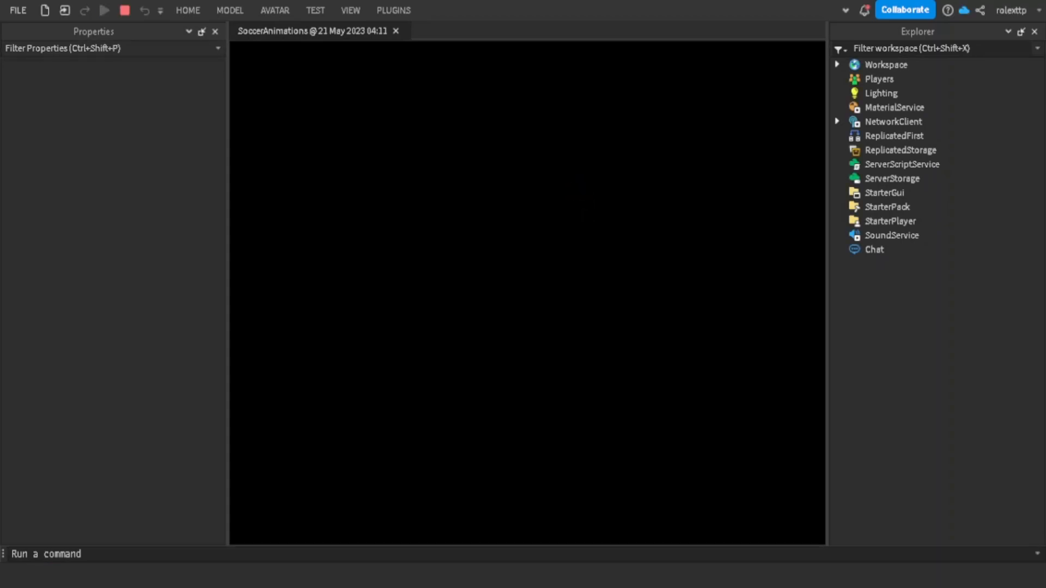